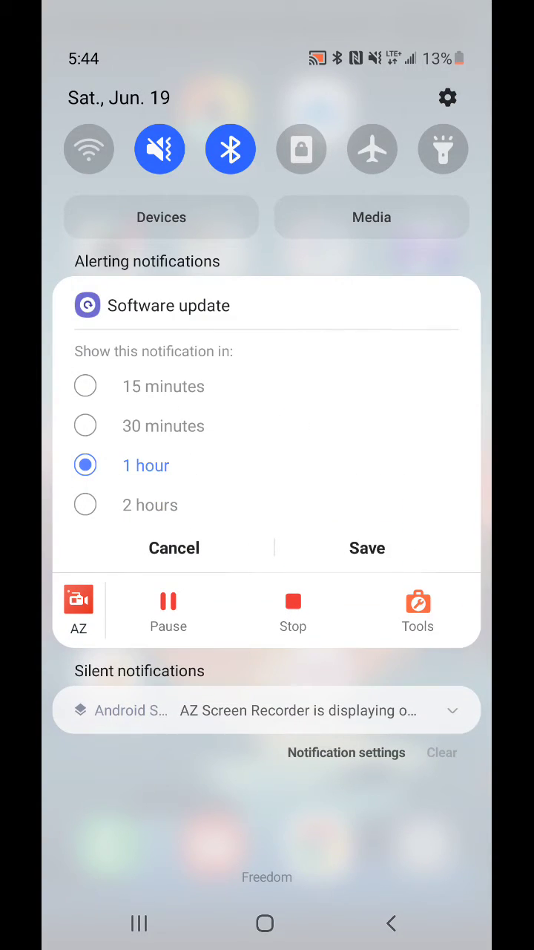
Save the 1-hour snooze for the Software update notification.
left_click(367, 548)
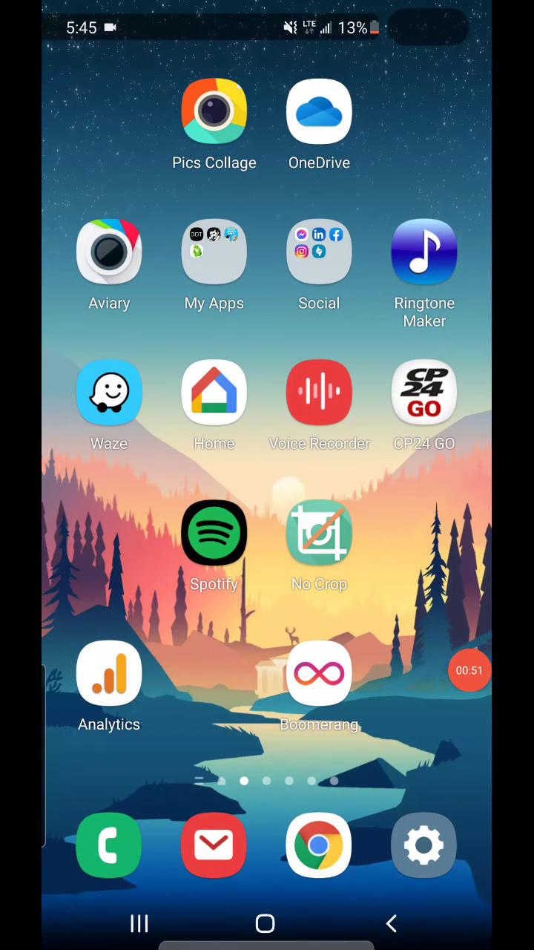
Close the notification panel to reveal the home screen.
left_click(470, 670)
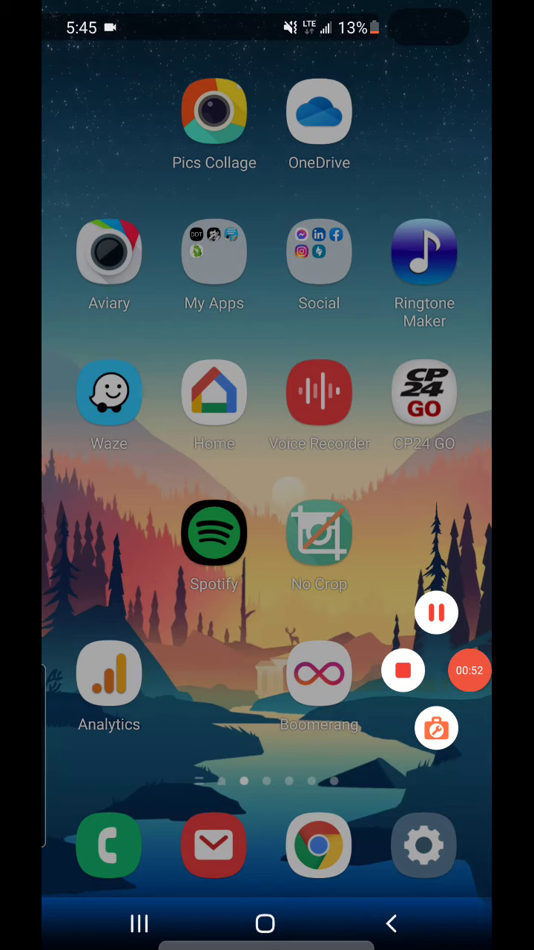